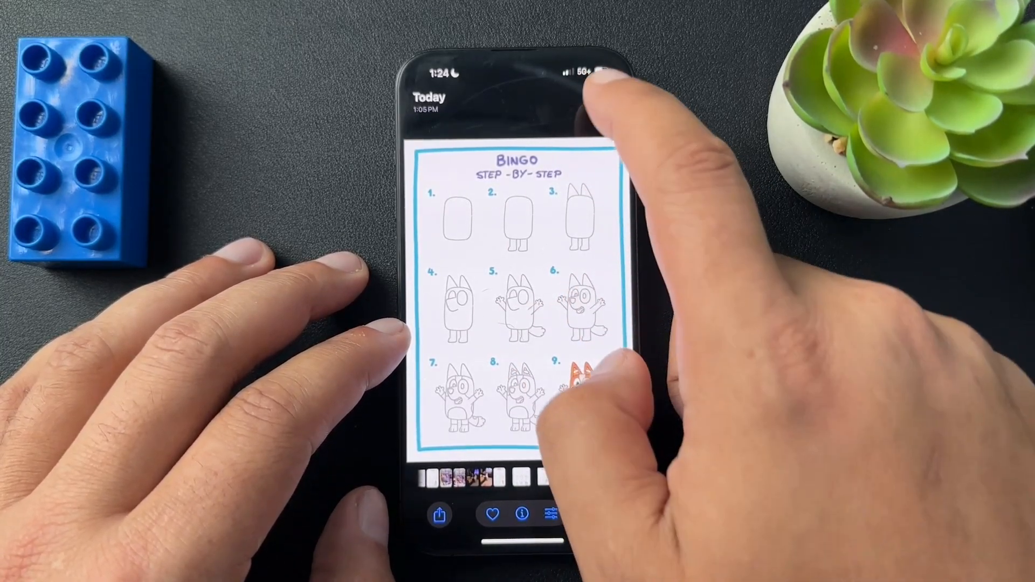
Step: Copy the Bingo step-by-step drawing from Photos
click(595, 99)
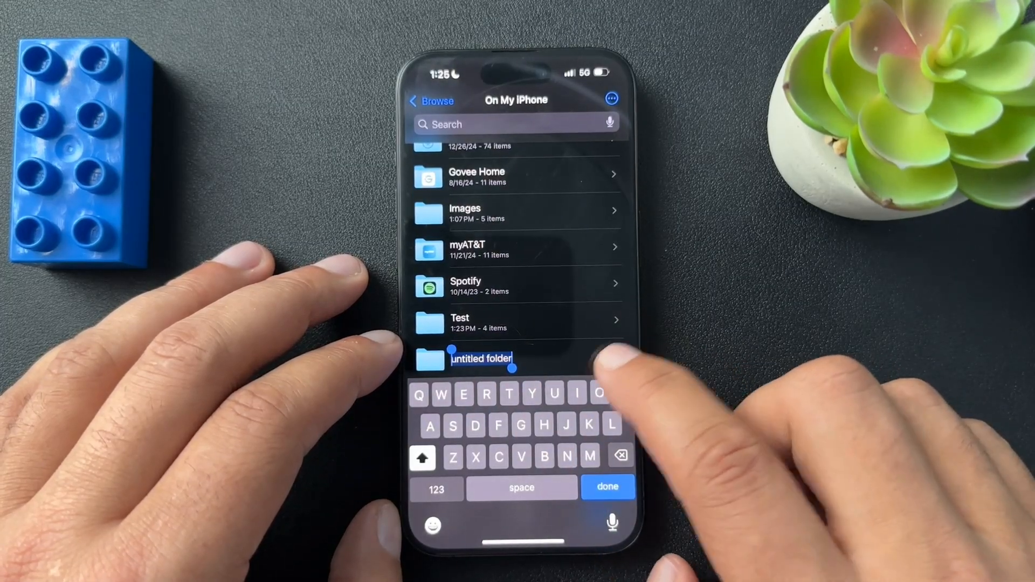
Step: Cancel the untitled new folder in On My iPhone
click(608, 486)
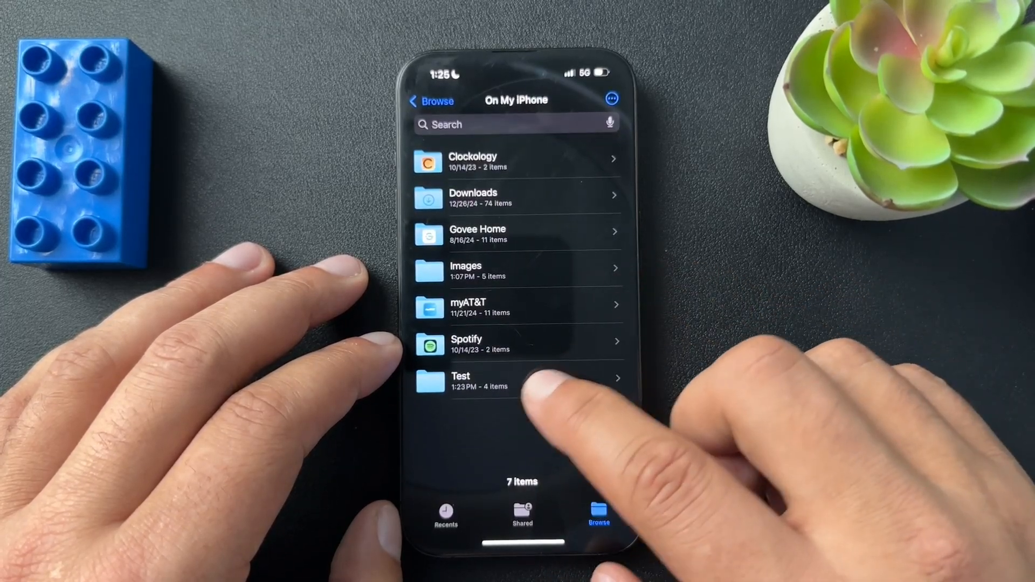
Step: Open the Test folder showing Bingo PNG, IMG_2732 and three other files
click(489, 380)
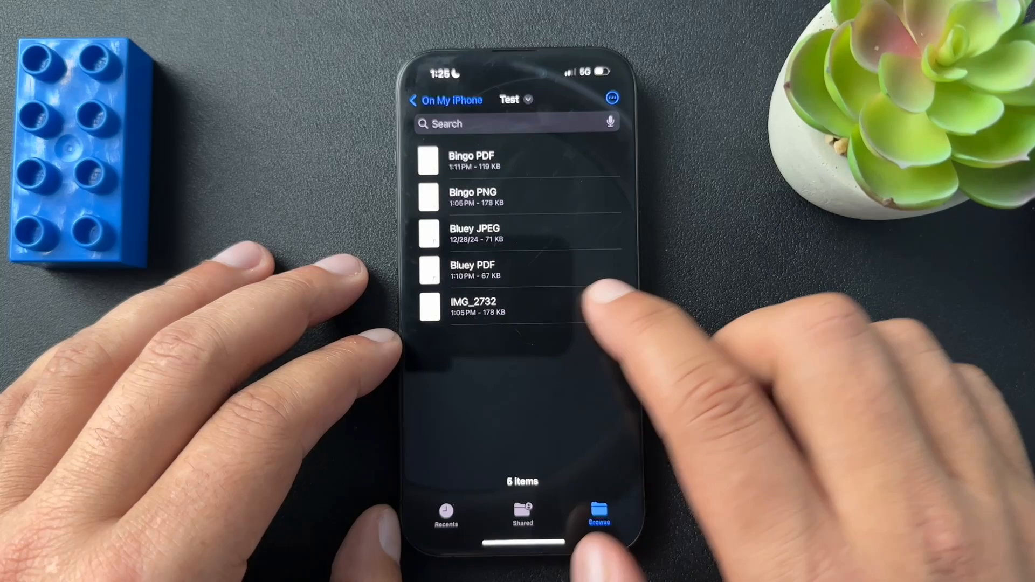
click(468, 160)
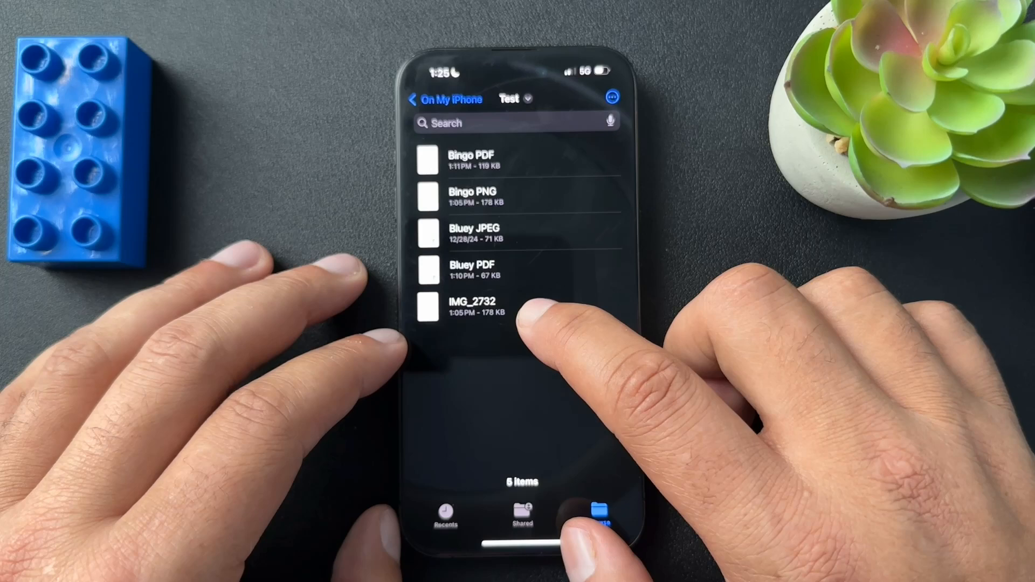
Step: Paste the copied image into Test as a second 115 KB IMG_2732
click(477, 310)
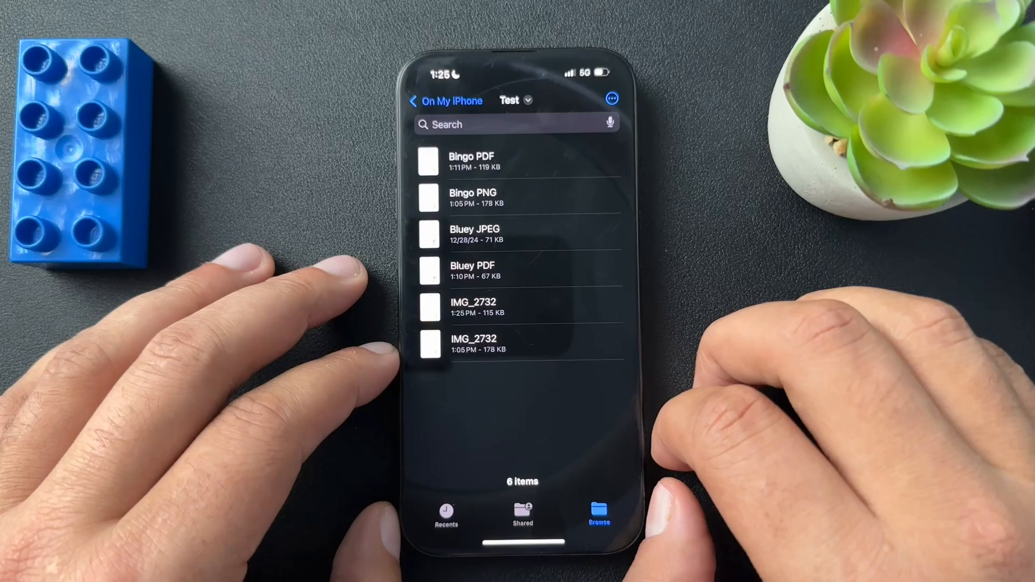
click(469, 160)
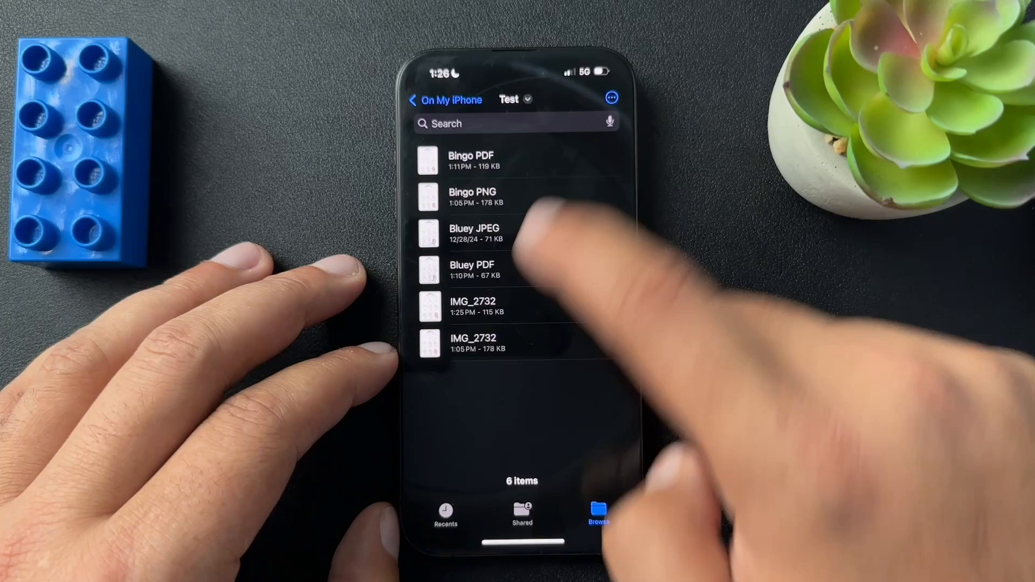
Step: Rename the pasted IMG_2732 file to 'Bingo JPEG'
click(471, 160)
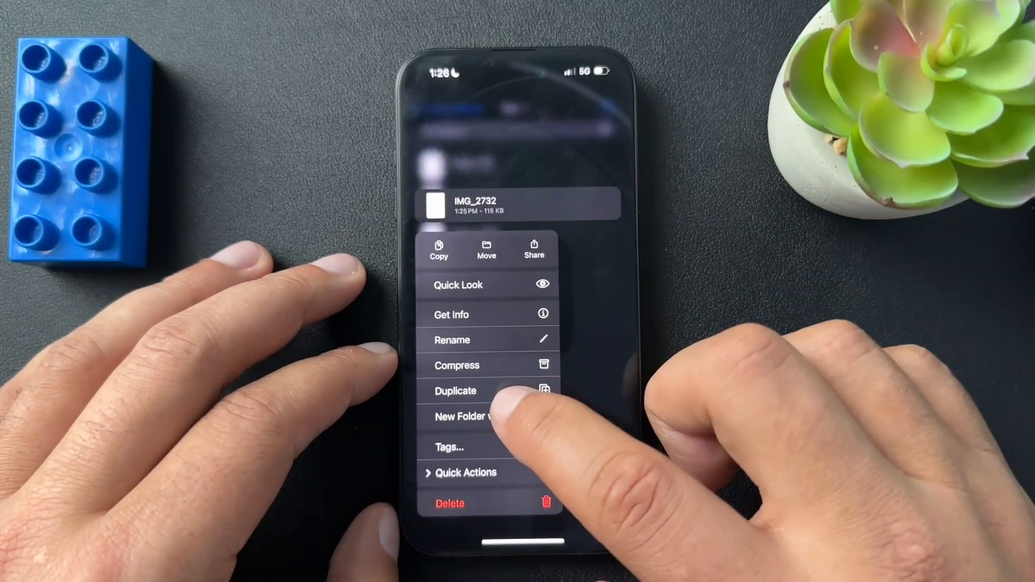
click(452, 340)
text(Bingo)
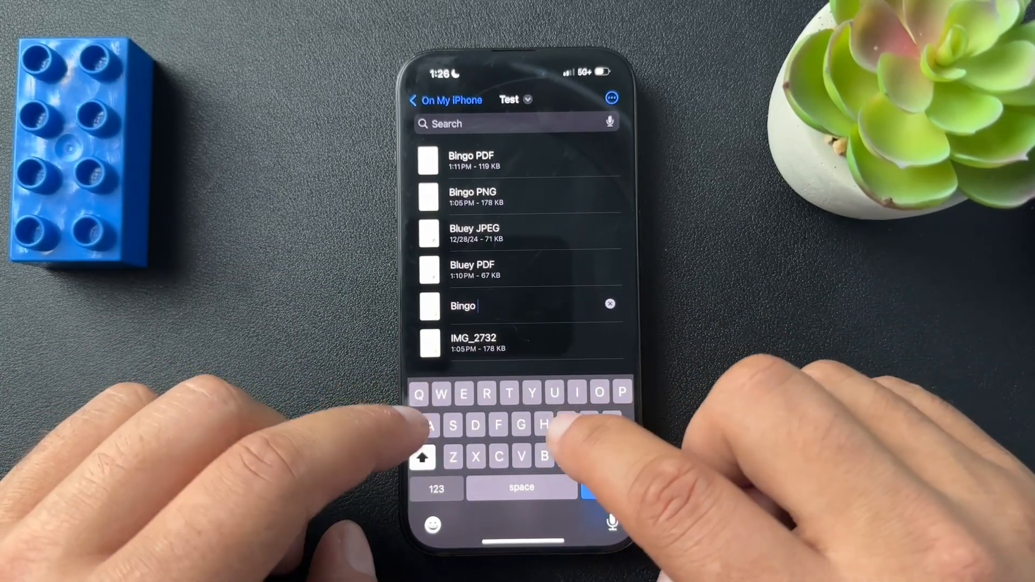
text(Jpeg)
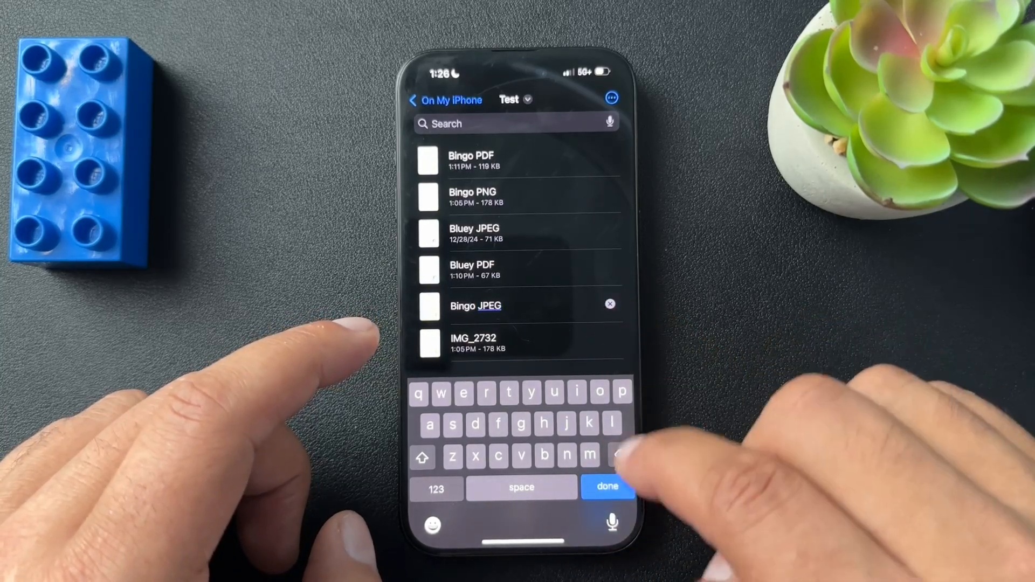
click(607, 487)
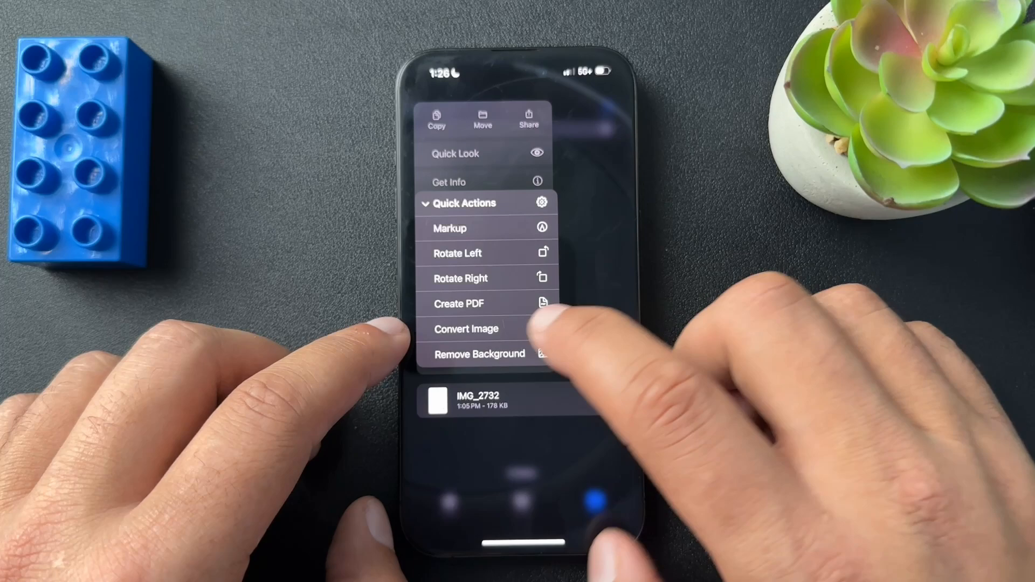
Step: Choose Convert Image for IMG_2732 to show JPEG, PNG and HEIF options
click(467, 328)
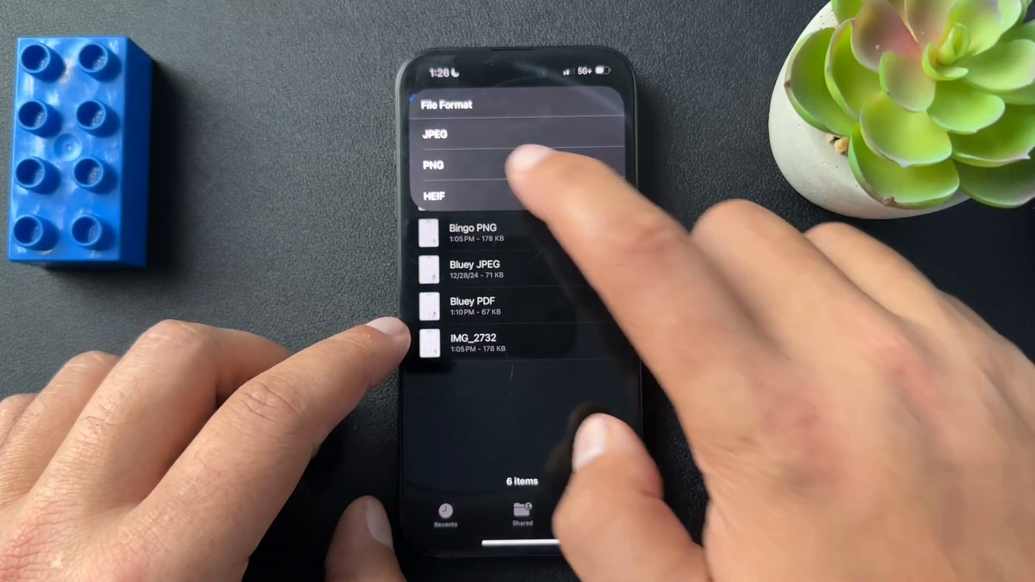